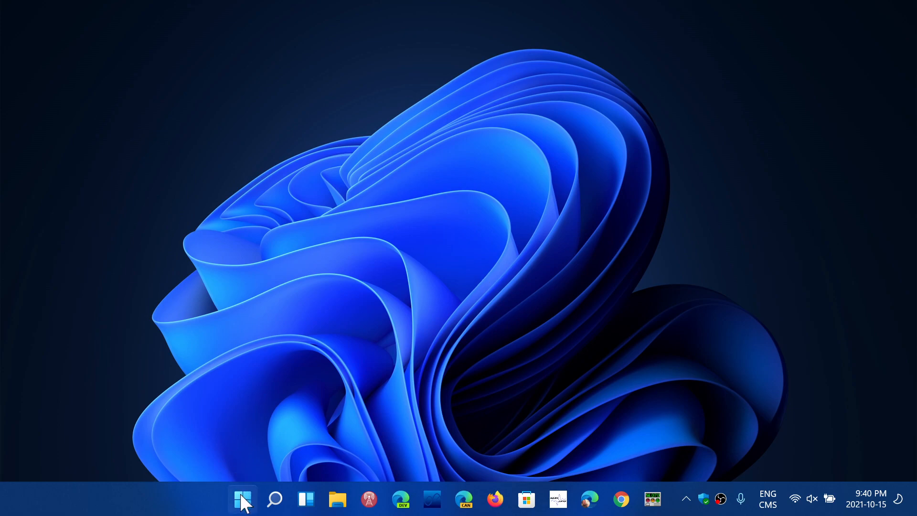
pyautogui.moveTo(242, 499)
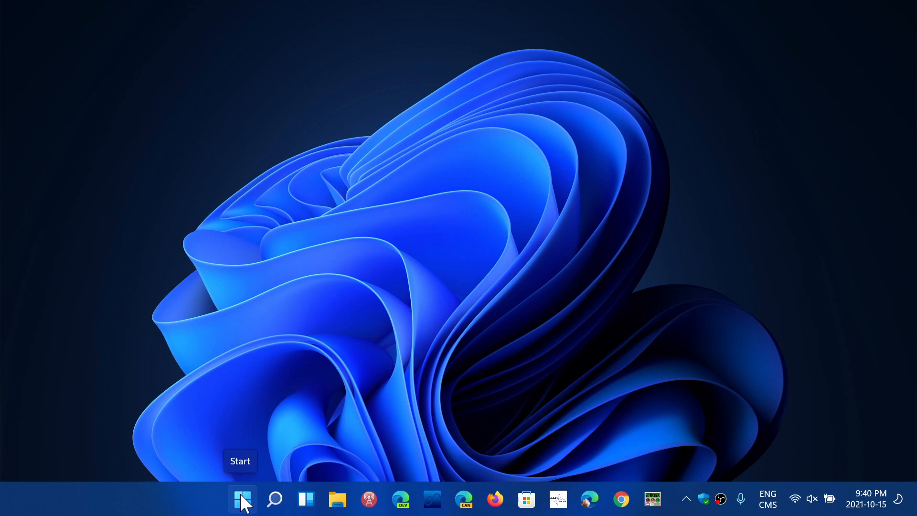
pyautogui.rightClick(242, 499)
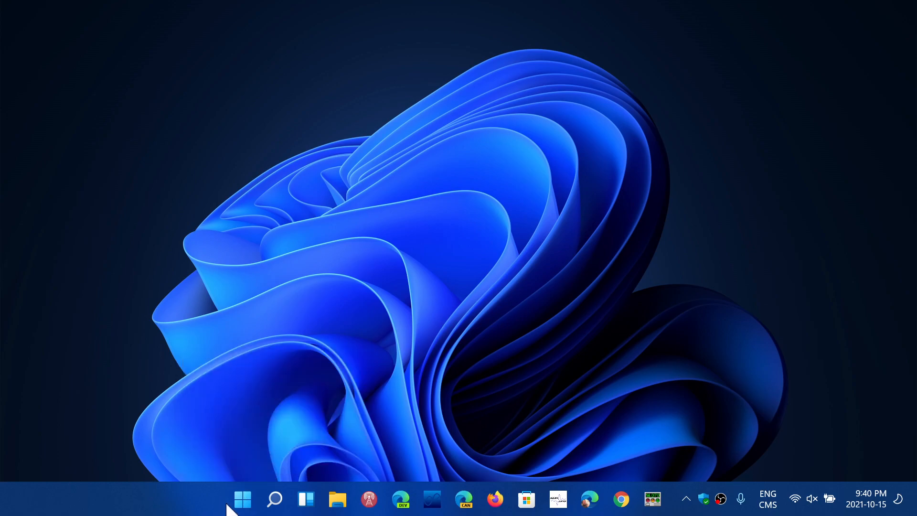
pyautogui.click(242, 498)
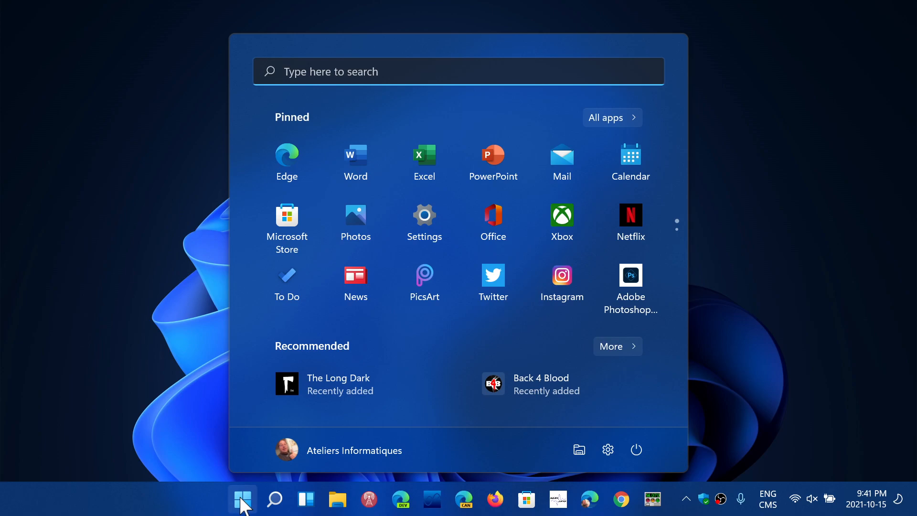
pyautogui.moveTo(788, 270)
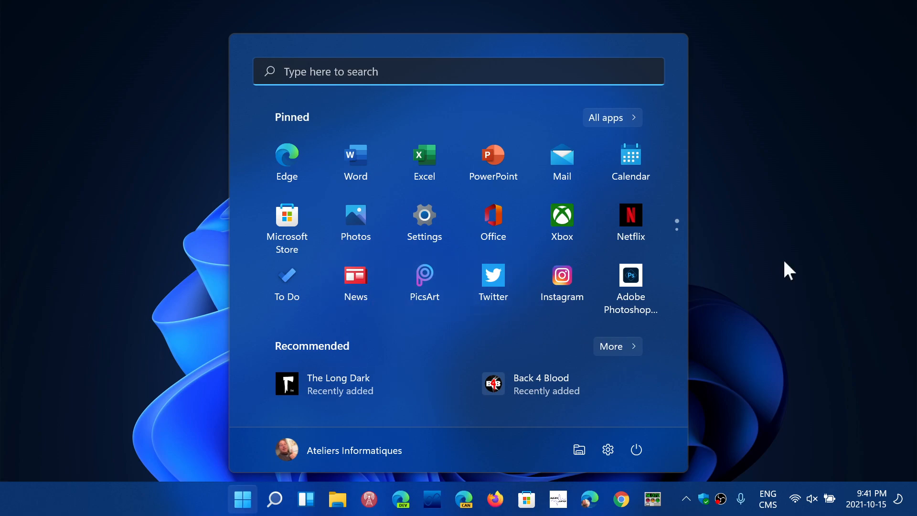
pyautogui.click(241, 499)
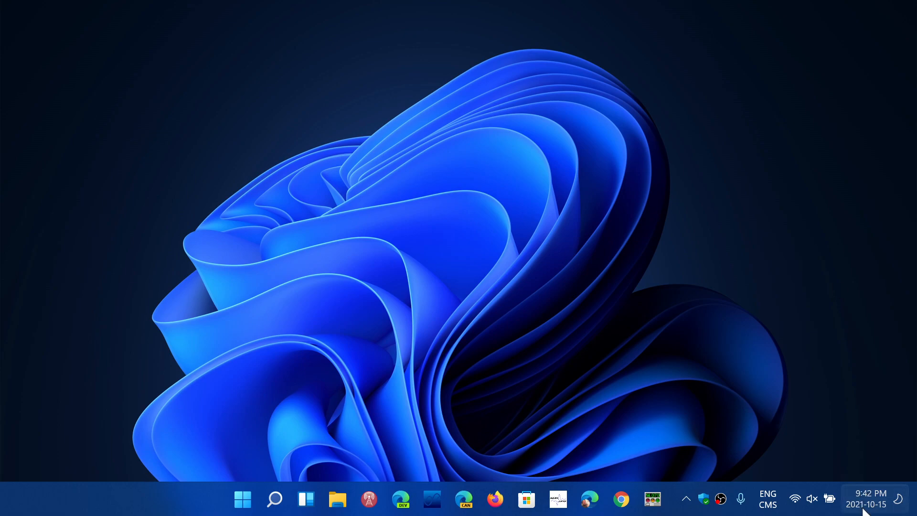
pyautogui.click(867, 499)
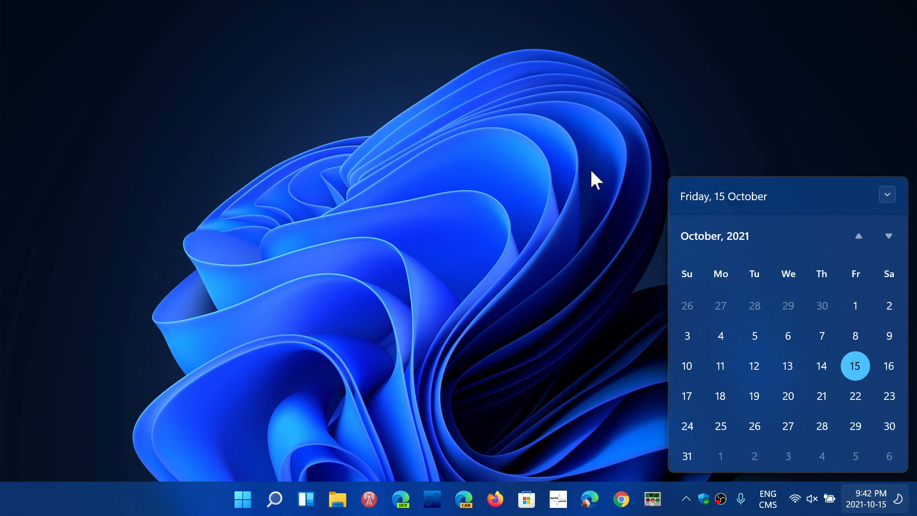
pyautogui.moveTo(488, 237)
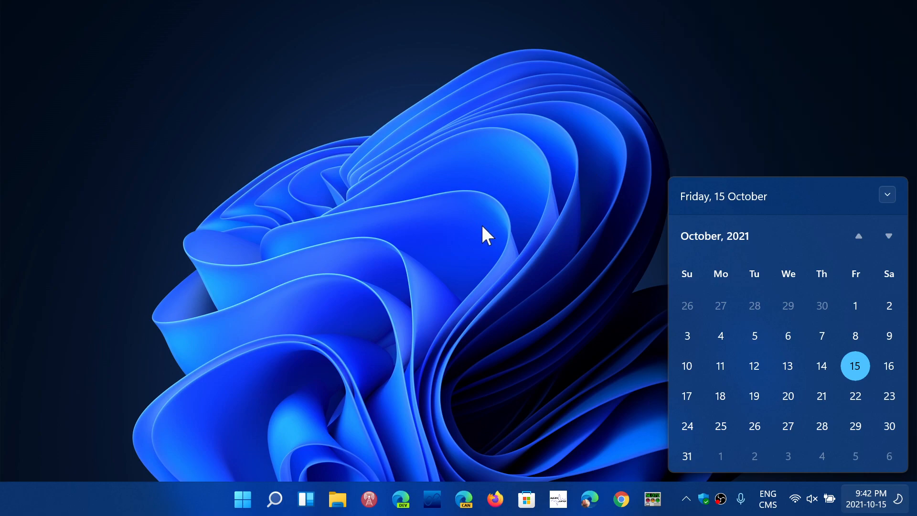
pyautogui.click(868, 498)
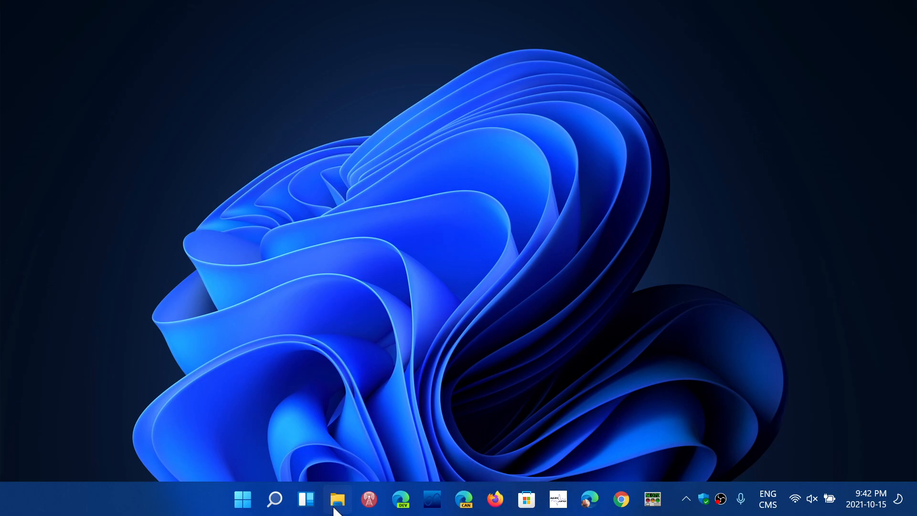
pyautogui.click(337, 499)
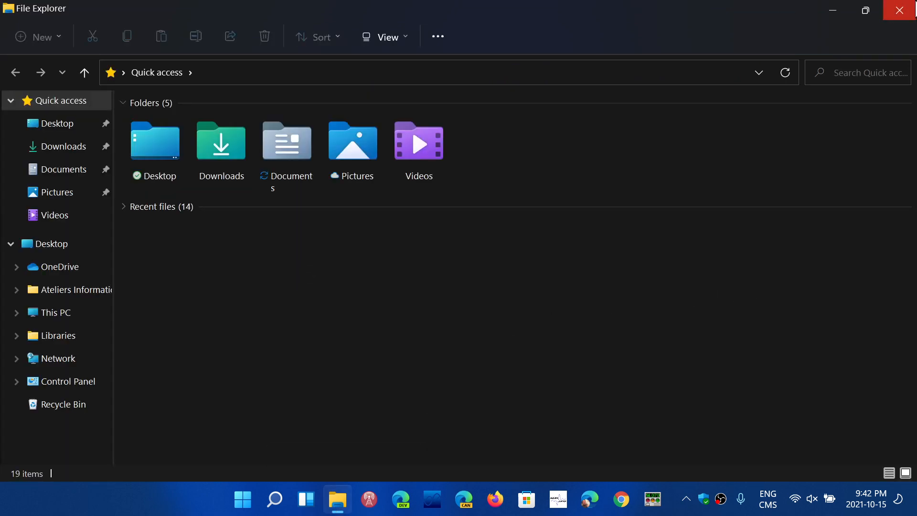
pyautogui.click(901, 11)
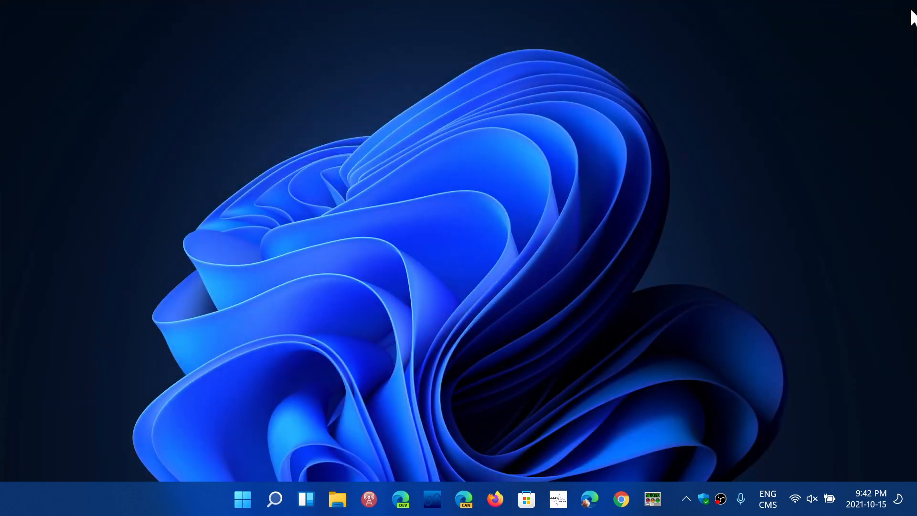